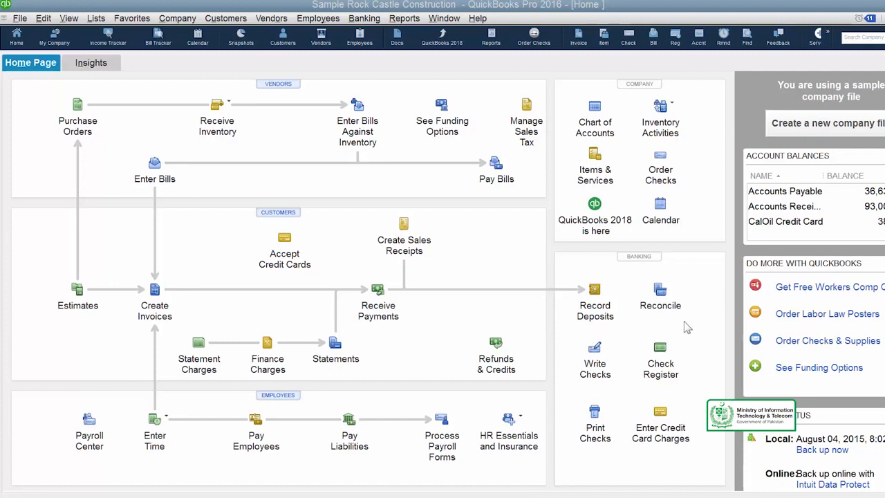
{"action": "mouse_move", "coordinate": [278, 84]}
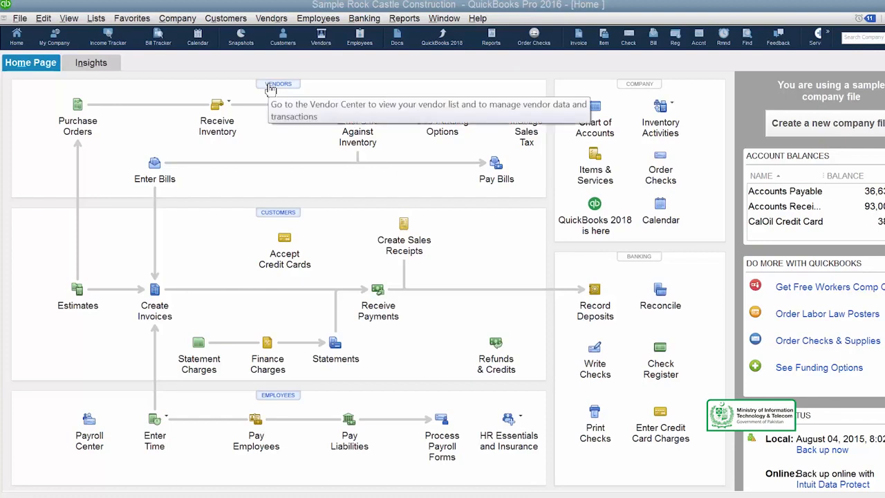
Step: Show the Vendor Center listing active vendors with A Cheung Limited's details
{"action": "left_click", "coordinate": [278, 84]}
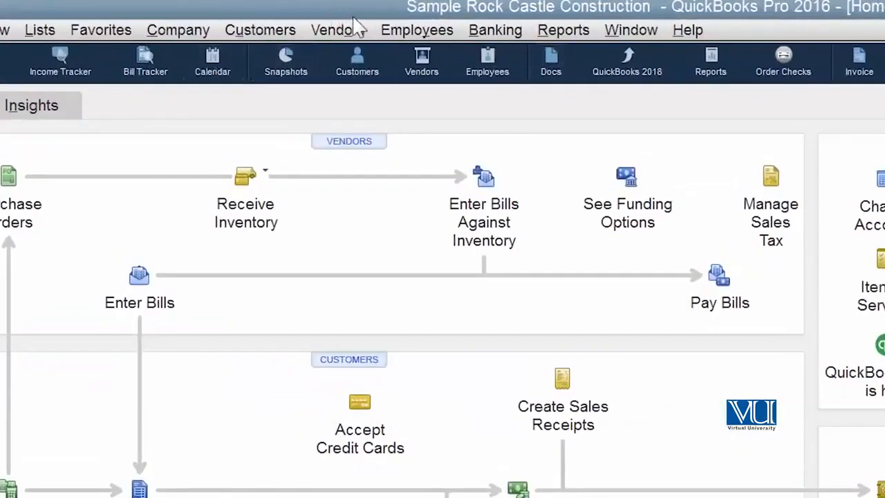
{"action": "left_click", "coordinate": [337, 31]}
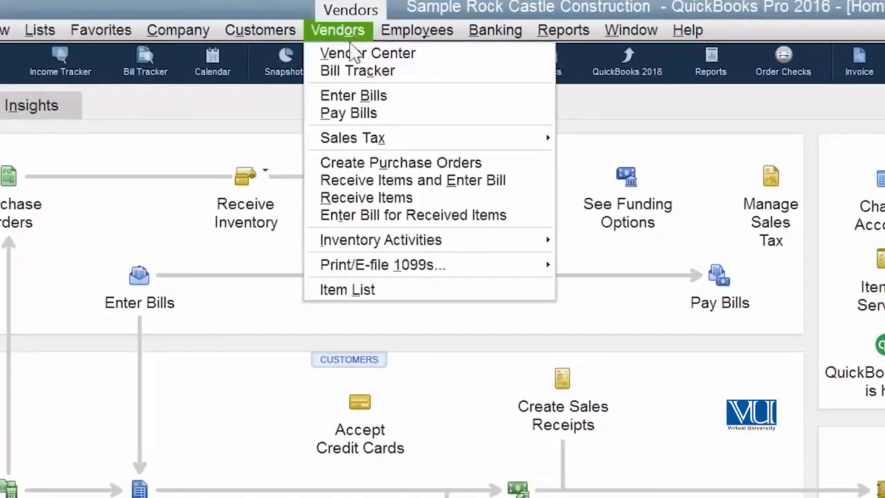
{"action": "left_click", "coordinate": [368, 52]}
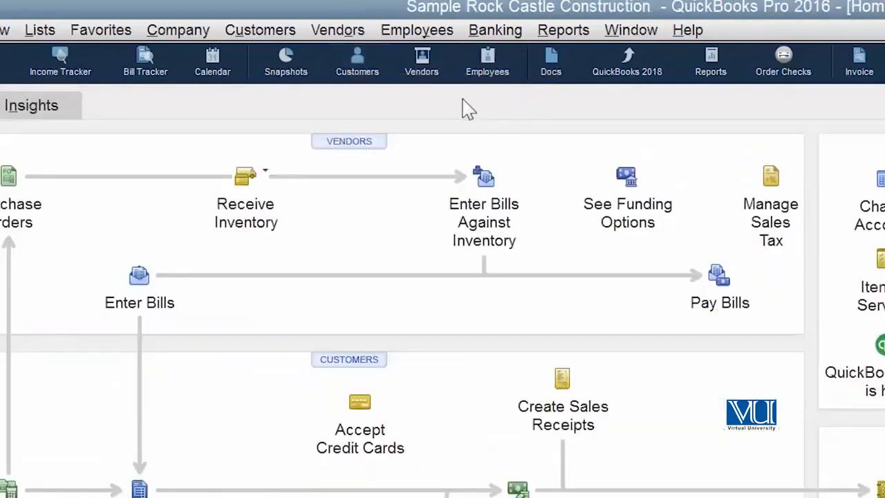
{"action": "left_click", "coordinate": [420, 61]}
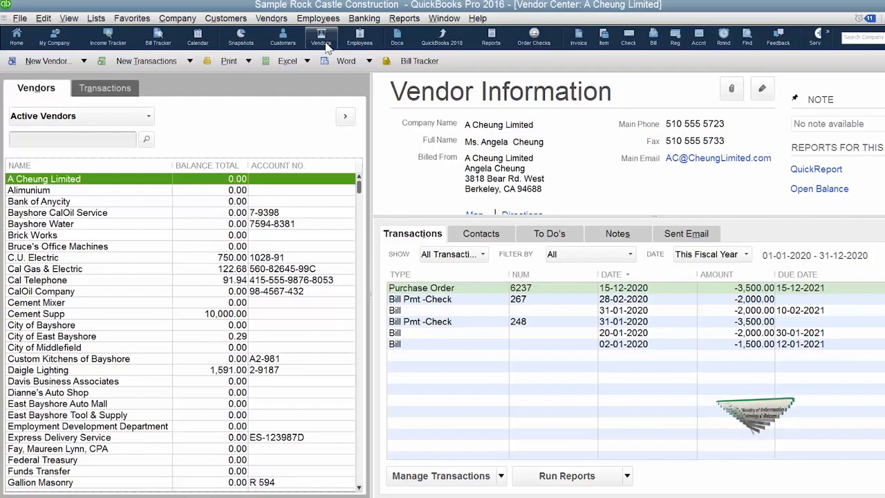
Step: Select Custom Kitchens of Bayshore and browse its contacts and notes
{"action": "left_click", "coordinate": [69, 358]}
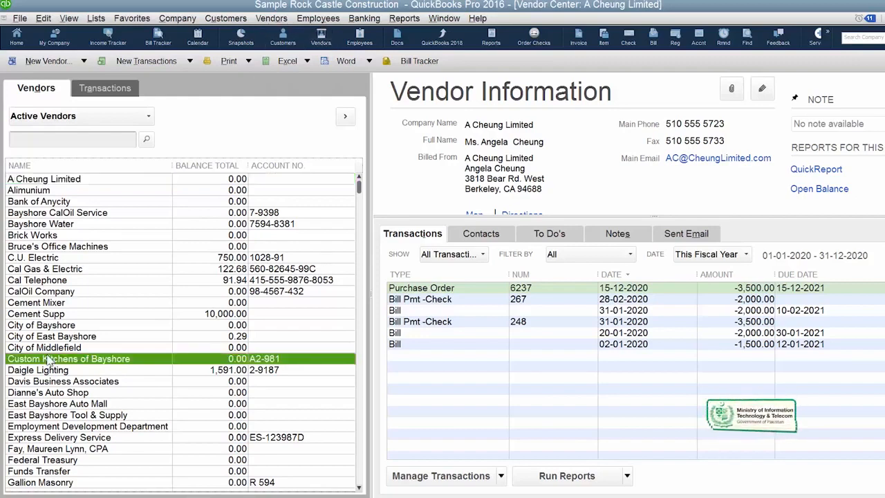
{"action": "left_click", "coordinate": [69, 358]}
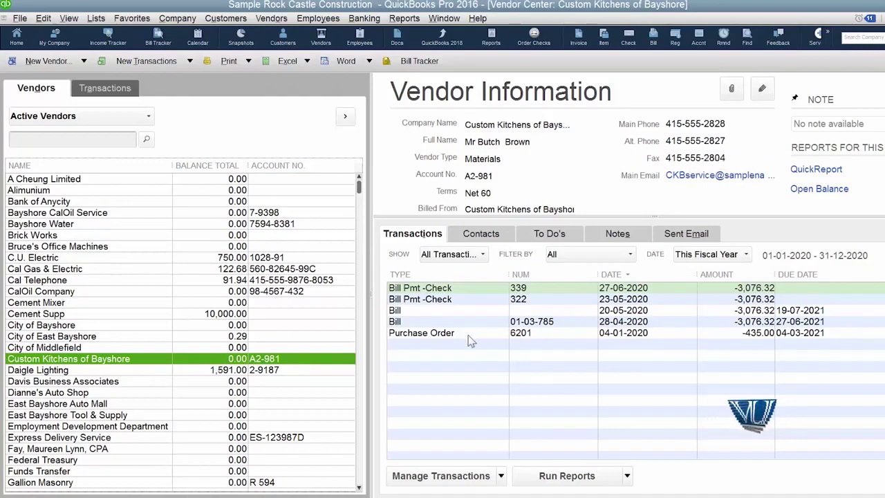
{"action": "mouse_move", "coordinate": [846, 365]}
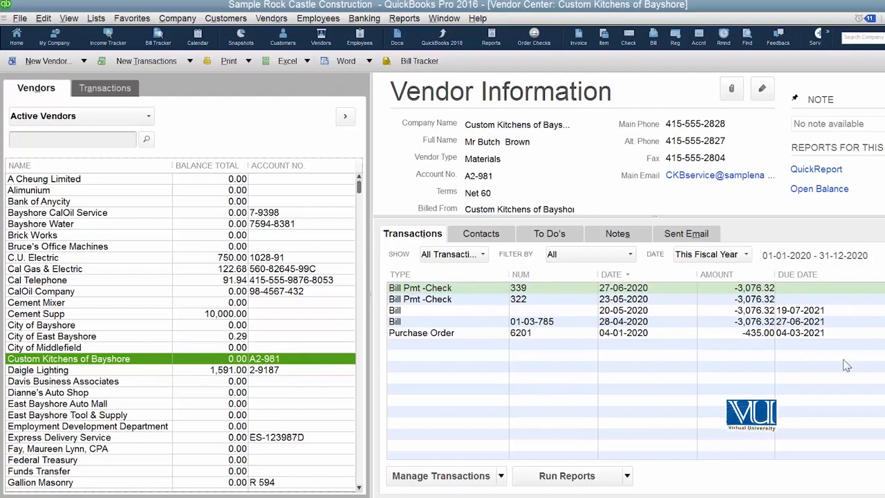
{"action": "mouse_move", "coordinate": [459, 363]}
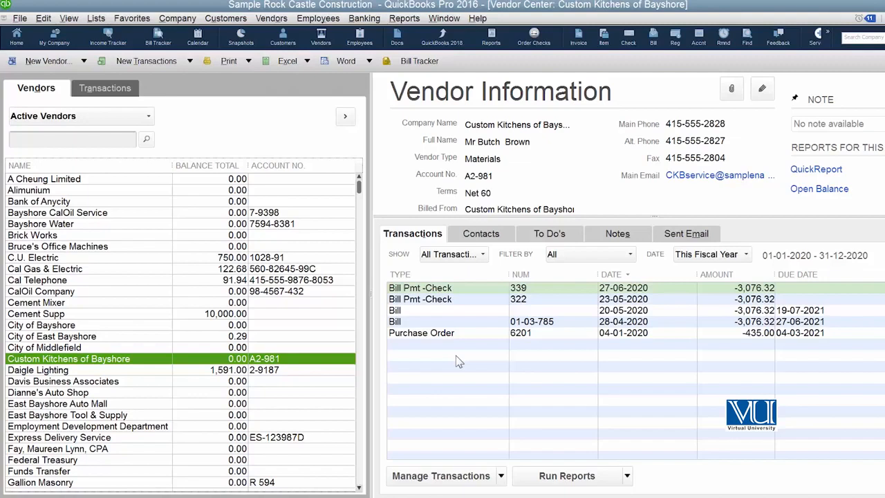
{"action": "mouse_move", "coordinate": [500, 253]}
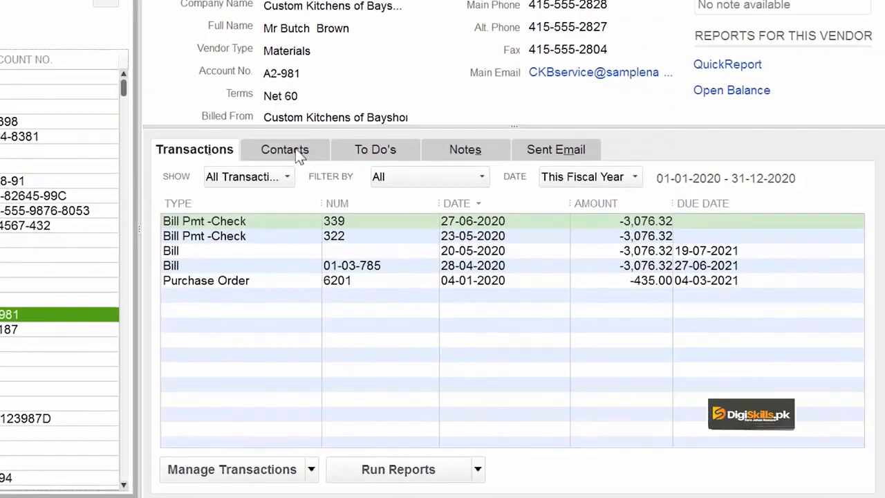
{"action": "left_click", "coordinate": [284, 149]}
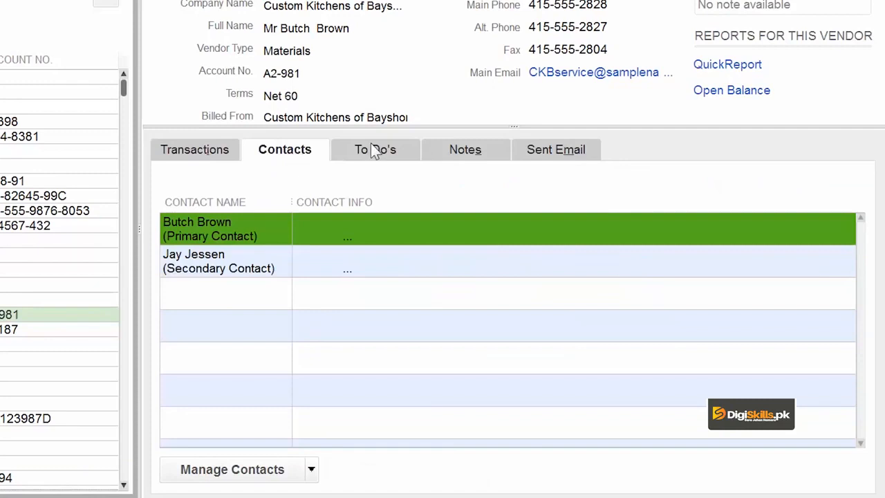
{"action": "left_click", "coordinate": [464, 149]}
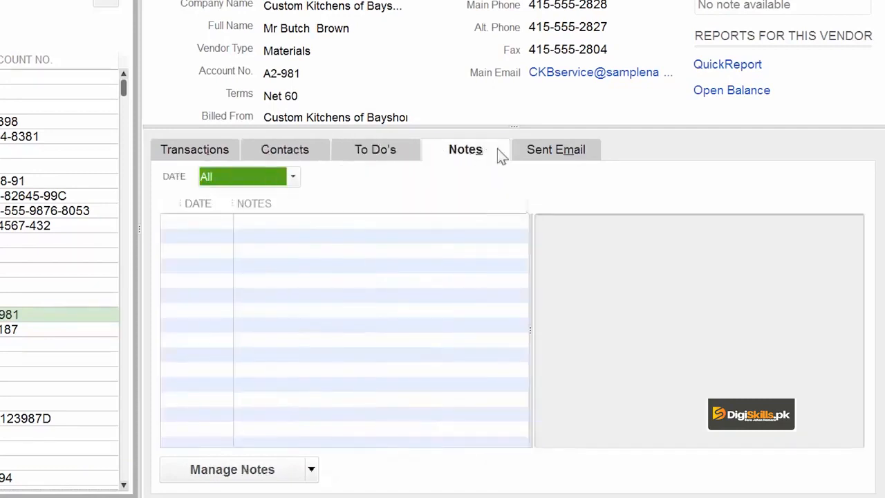
Step: Browse its sent emails, contacts and to-dos, ending back on its transactions
{"action": "left_click", "coordinate": [555, 149]}
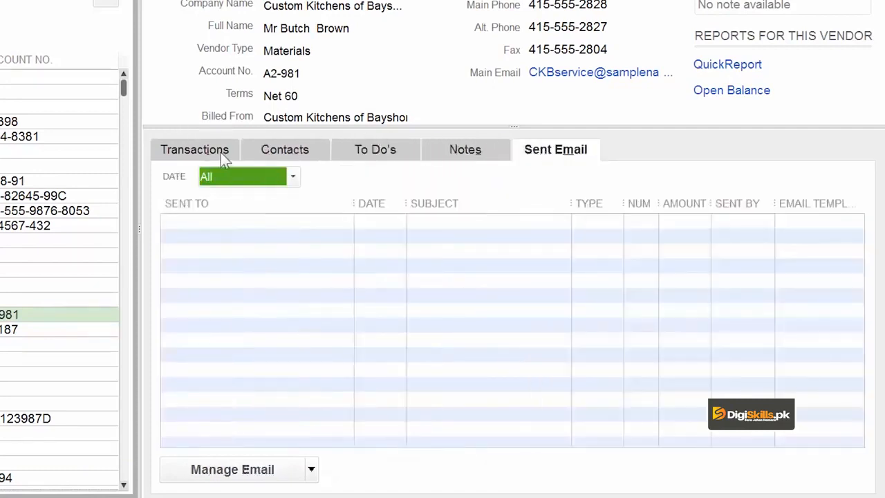
{"action": "left_click", "coordinate": [285, 149]}
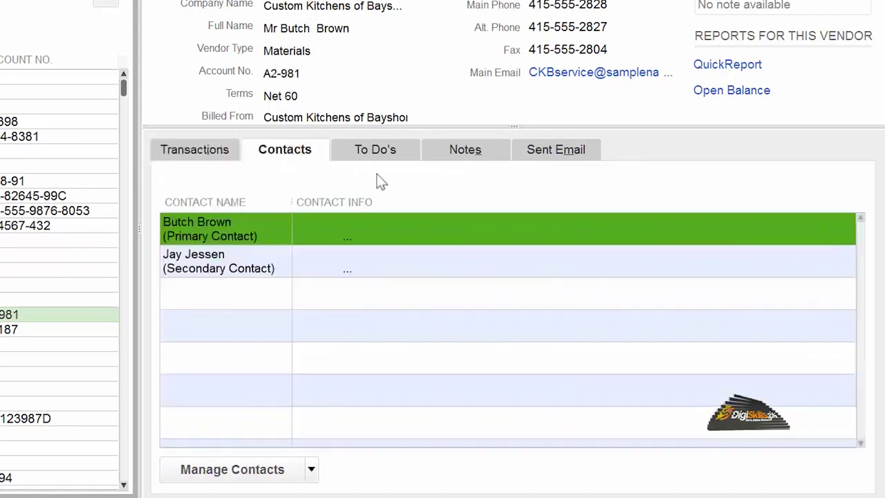
{"action": "left_click", "coordinate": [374, 150]}
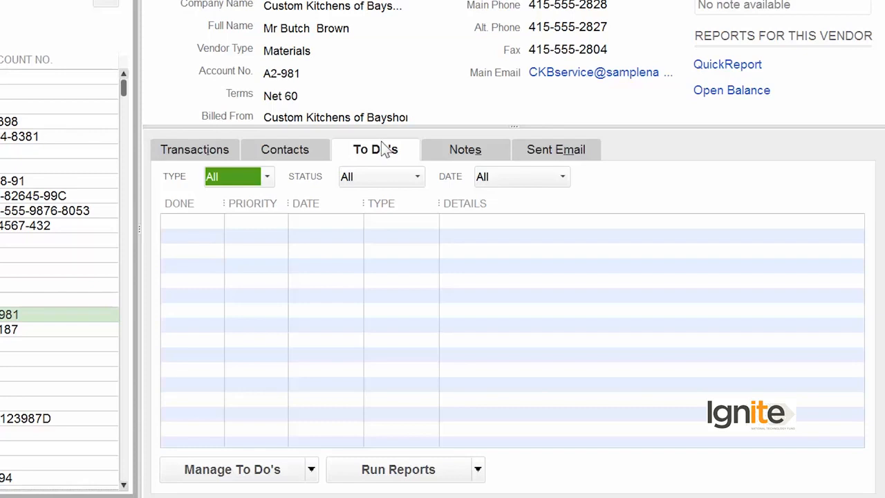
{"action": "left_click", "coordinate": [193, 150]}
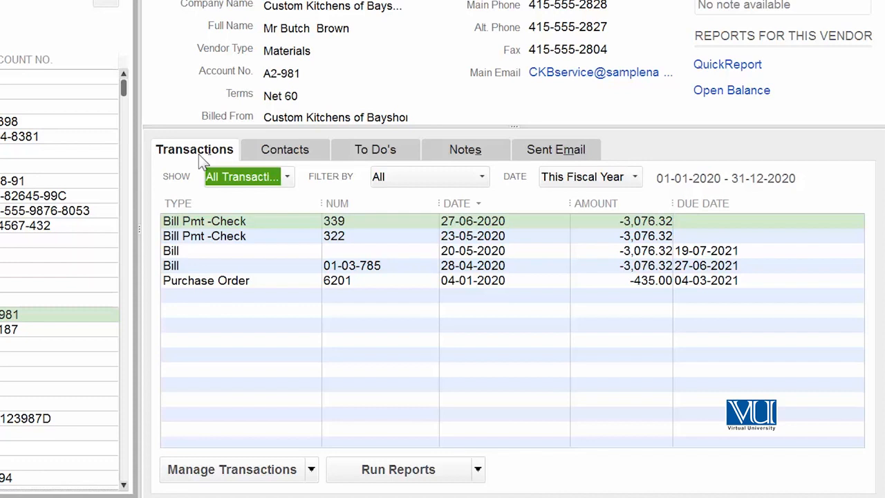
{"action": "mouse_move", "coordinate": [373, 160]}
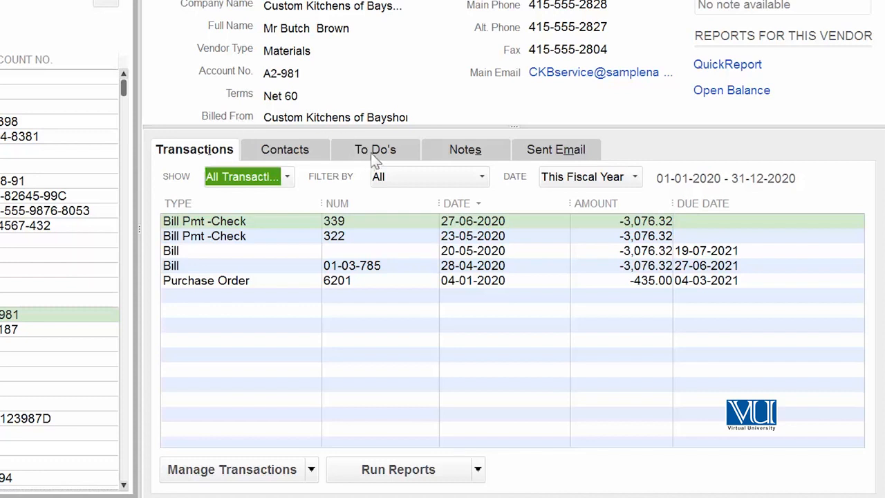
Step: Start a new to-do for Custom Kitchens of Bayshore from its To Do's list
{"action": "left_click", "coordinate": [376, 150]}
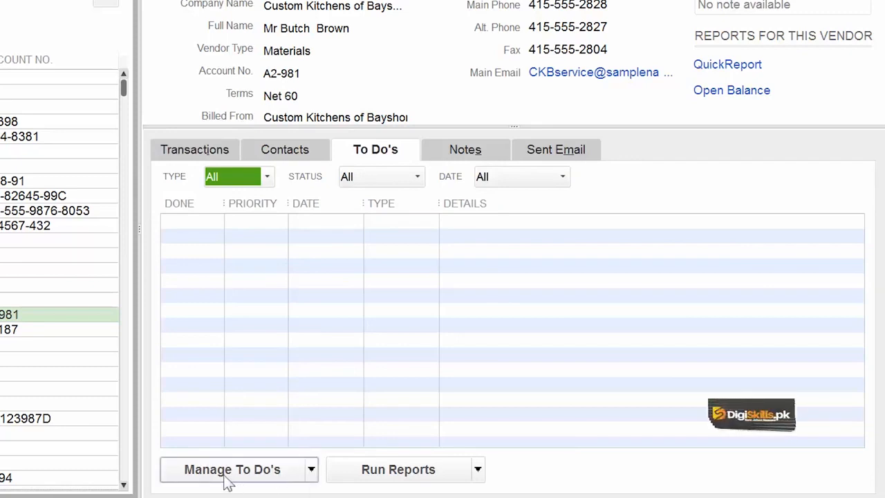
{"action": "left_click", "coordinate": [310, 470]}
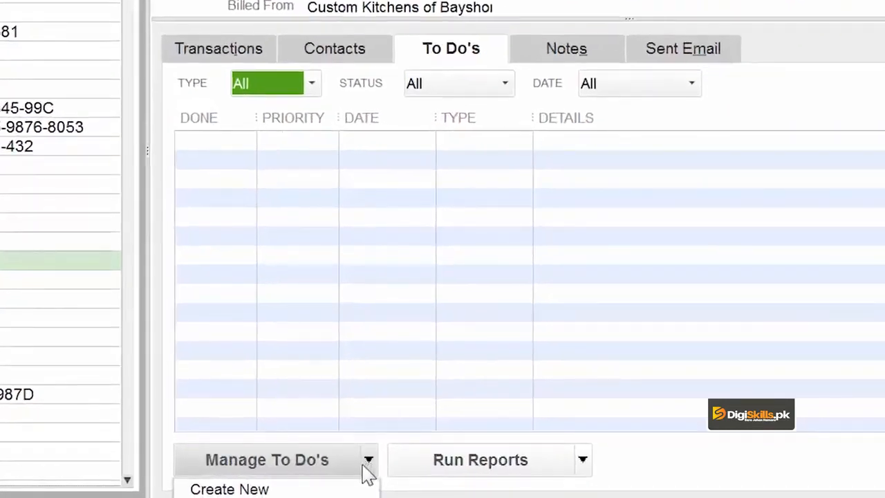
{"action": "mouse_move", "coordinate": [229, 489]}
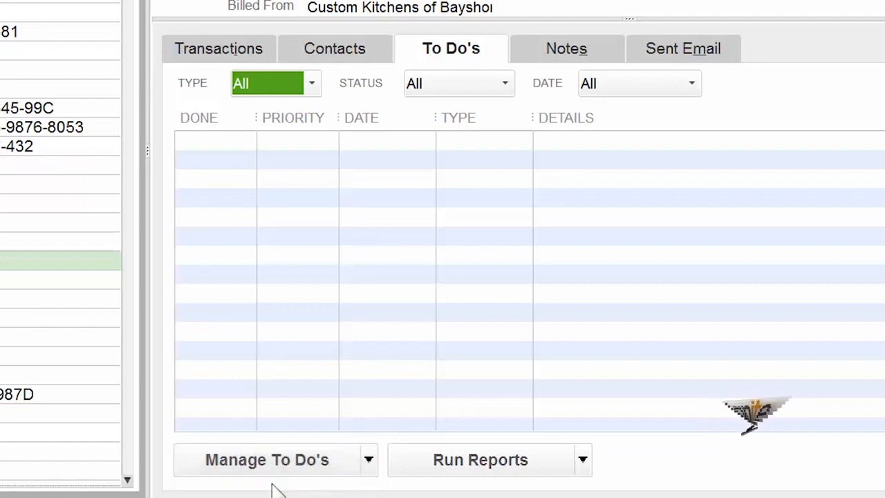
{"action": "left_click", "coordinate": [265, 459]}
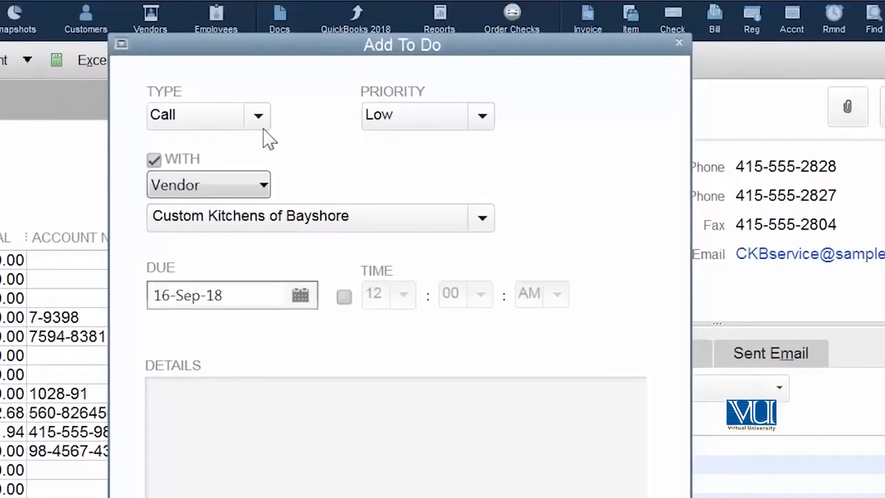
Step: Make the to-do a High-priority Meeting due 19 September 2018
{"action": "left_click", "coordinate": [257, 115]}
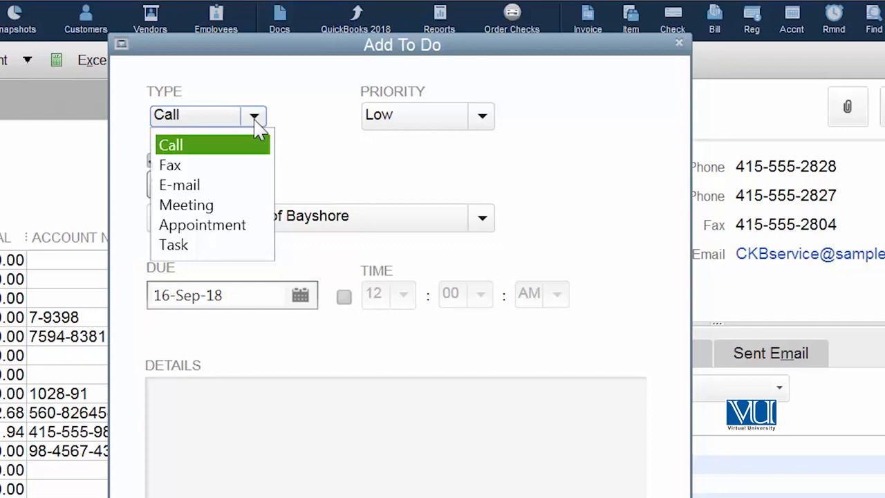
{"action": "mouse_move", "coordinate": [235, 185]}
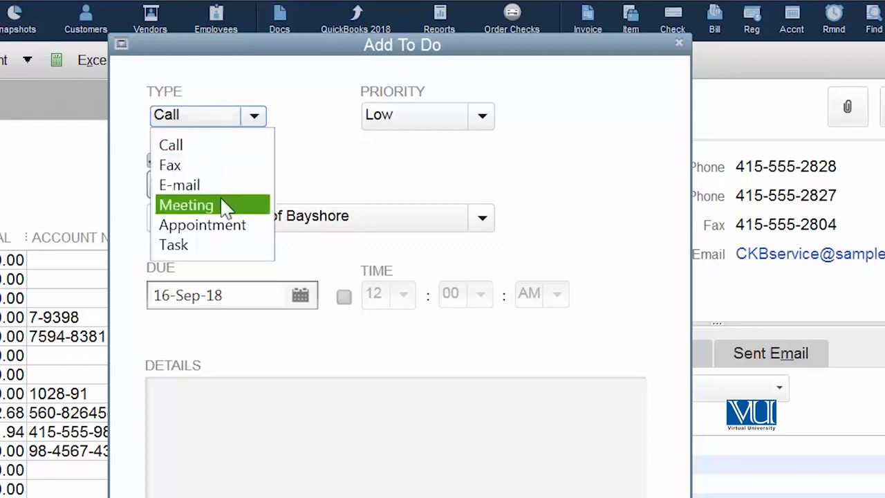
{"action": "left_click", "coordinate": [185, 204]}
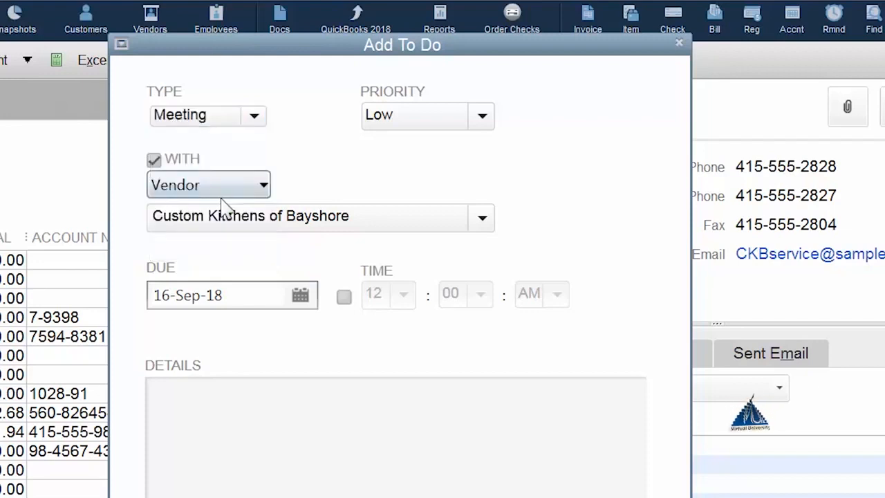
{"action": "left_click", "coordinate": [481, 115]}
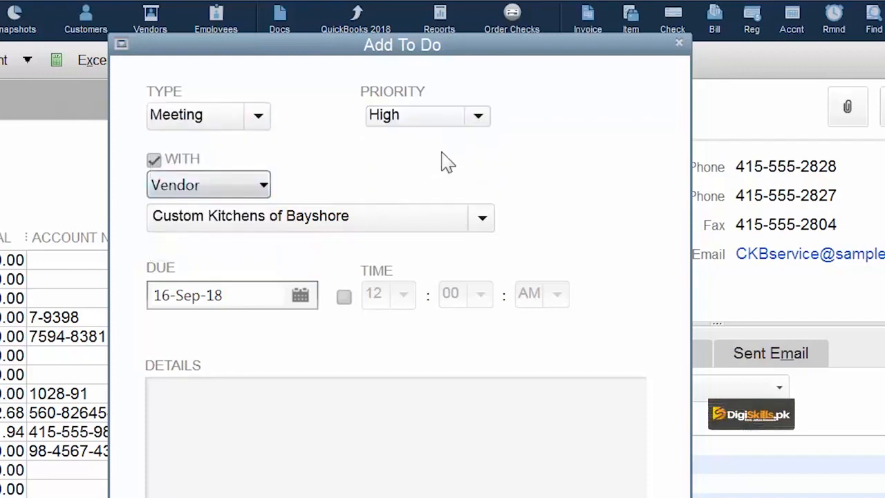
{"action": "mouse_move", "coordinate": [302, 161]}
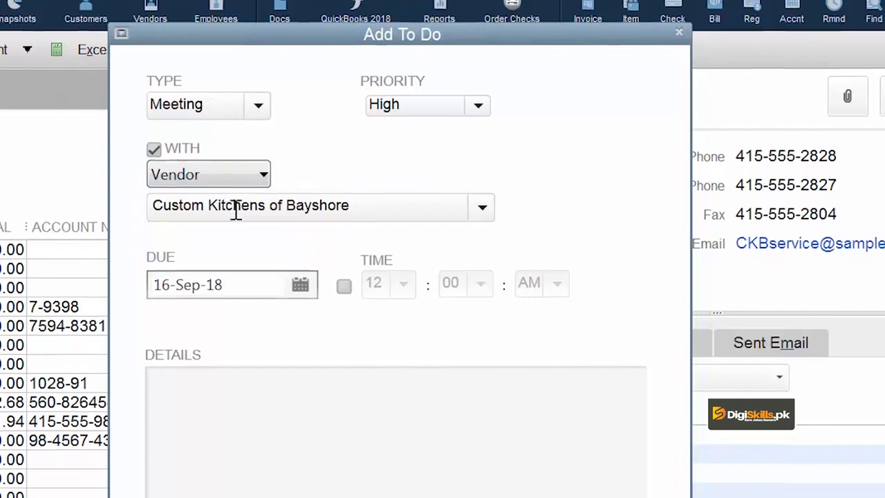
{"action": "left_click", "coordinate": [300, 285]}
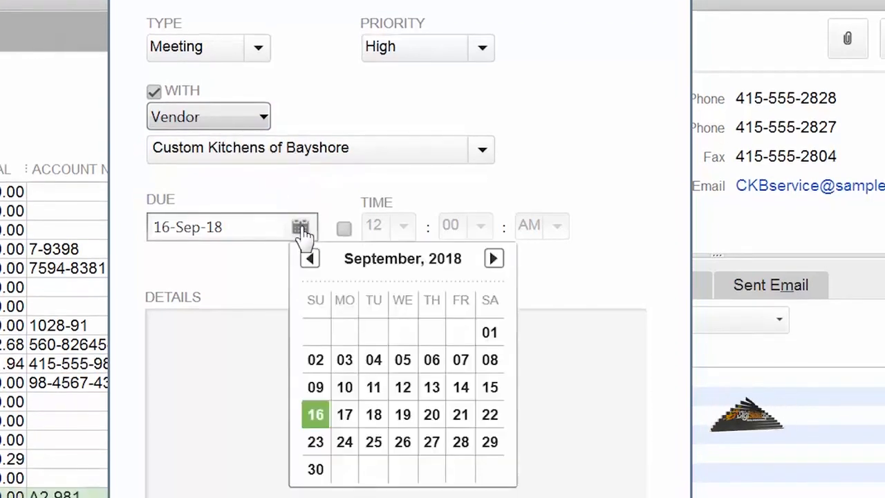
{"action": "mouse_move", "coordinate": [349, 325]}
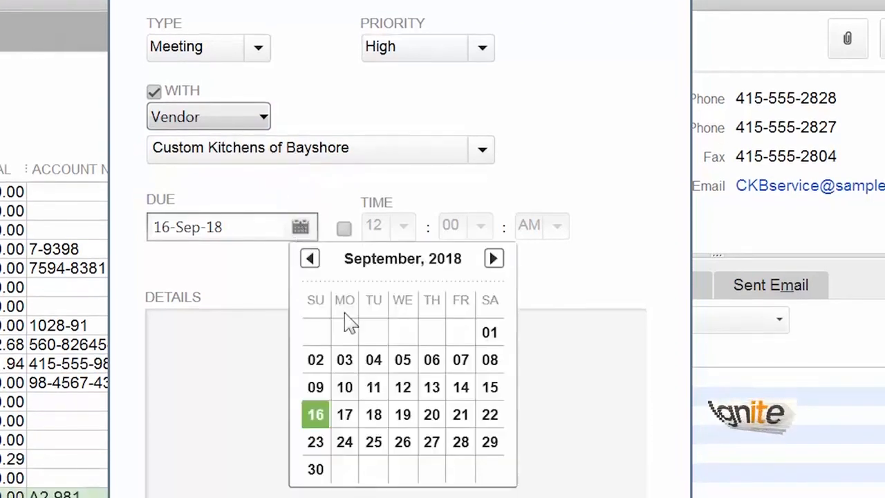
{"action": "left_click", "coordinate": [403, 415]}
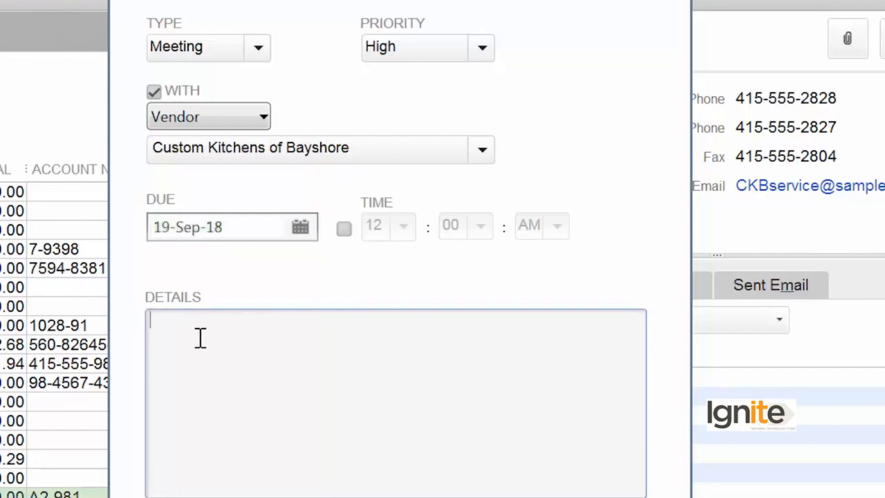
Step: Enter details "Meeting to re consider rates for supplies" and save the to-do
{"action": "type", "text": "M"}
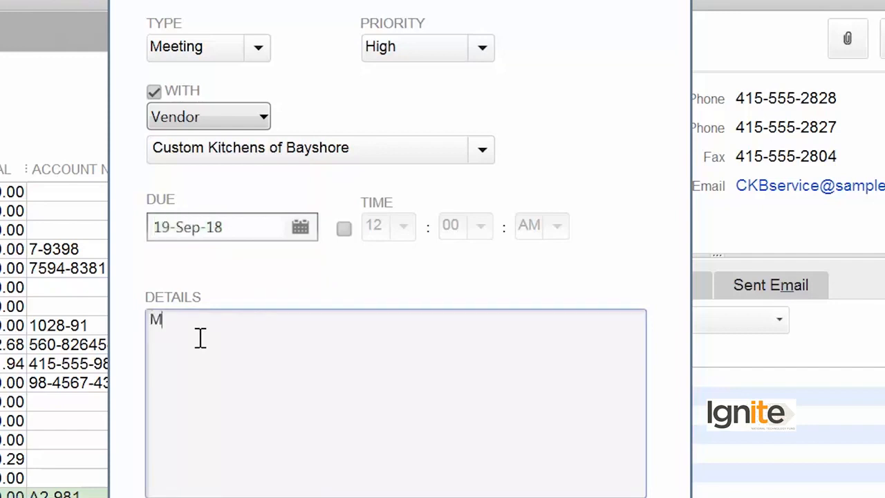
{"action": "type", "text": "eeting to re consider"}
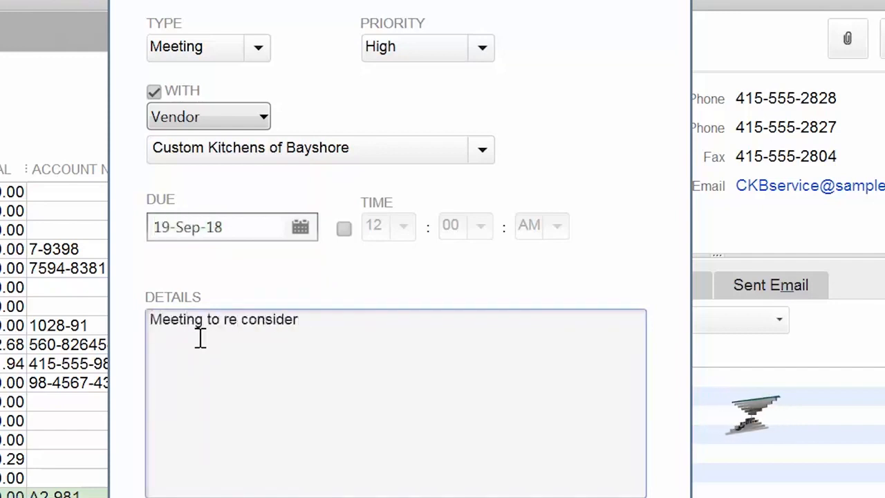
{"action": "type", "text": "rates for supplies"}
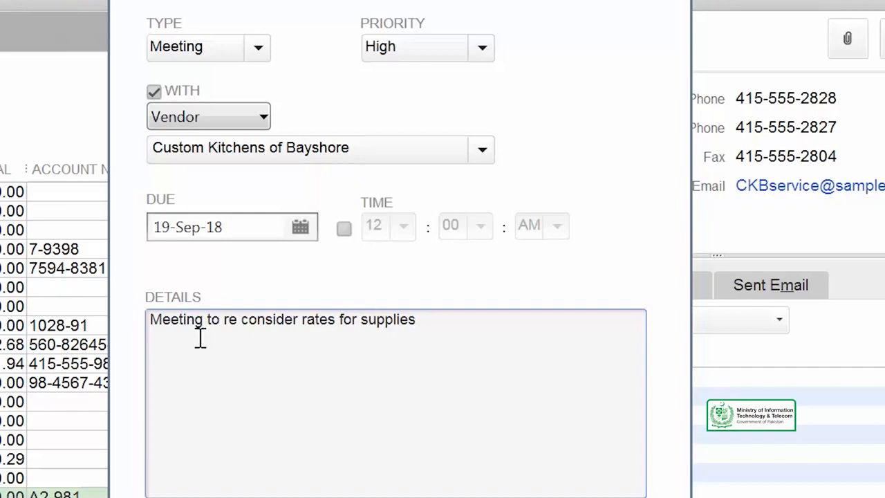
{"action": "left_click", "coordinate": [415, 318]}
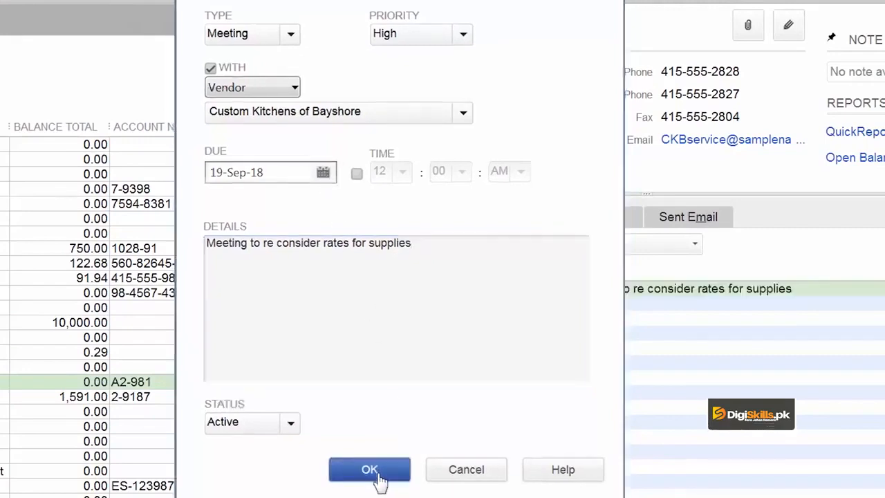
{"action": "left_click", "coordinate": [369, 470]}
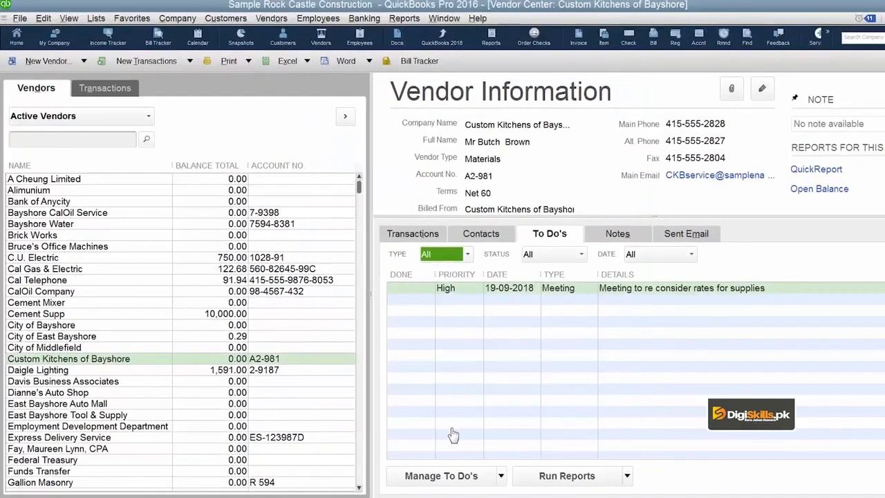
{"action": "mouse_move", "coordinate": [417, 415]}
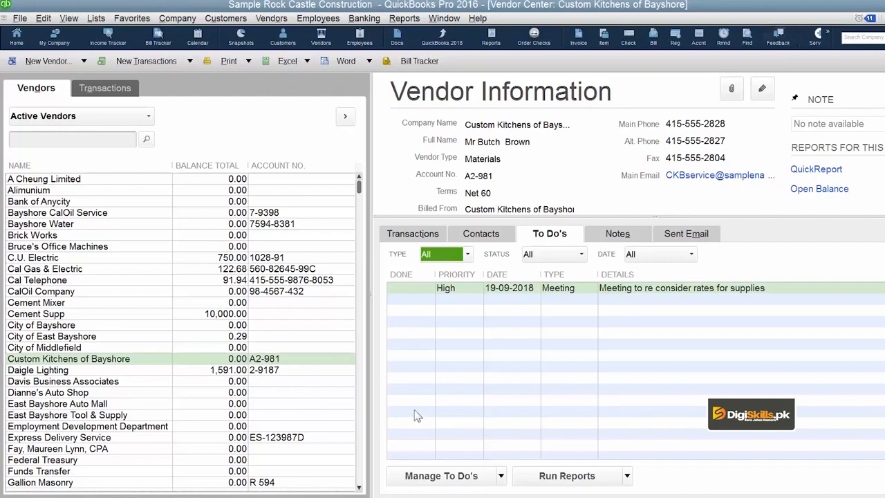
{"action": "mouse_move", "coordinate": [518, 304]}
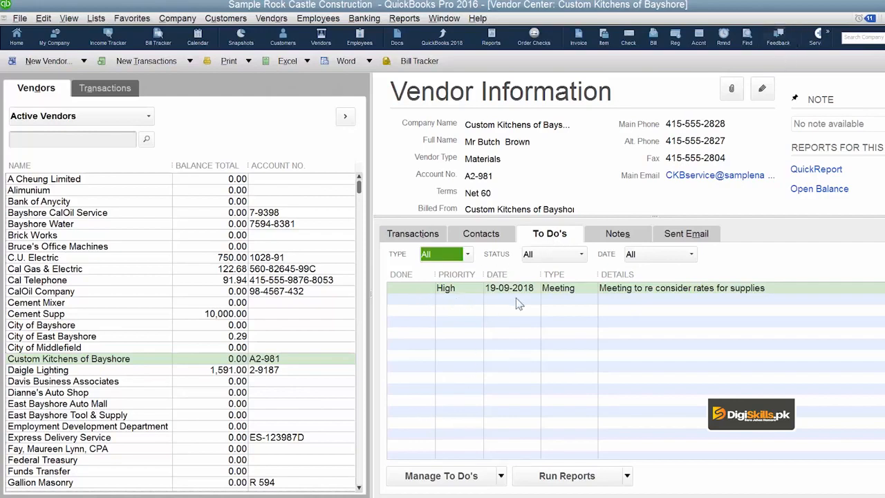
{"action": "mouse_move", "coordinate": [691, 317]}
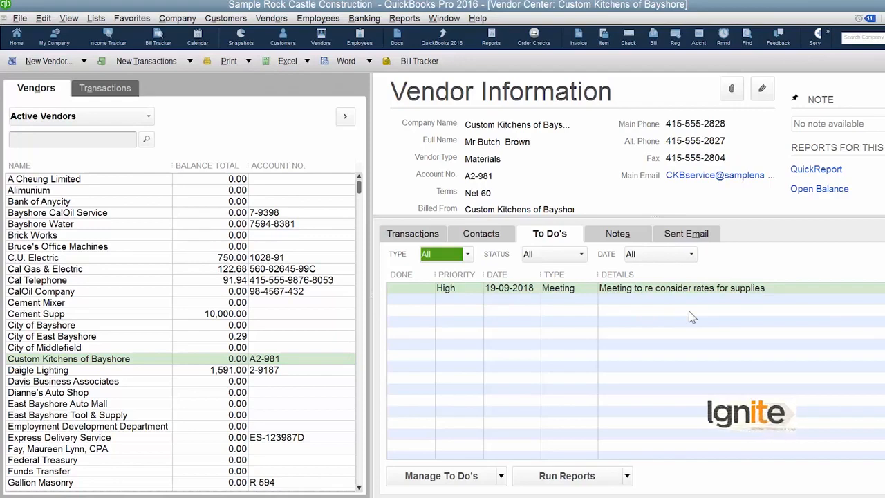
Step: Bring up A Cheung Limited's vendor record for editing with its address details
{"action": "left_click", "coordinate": [511, 274]}
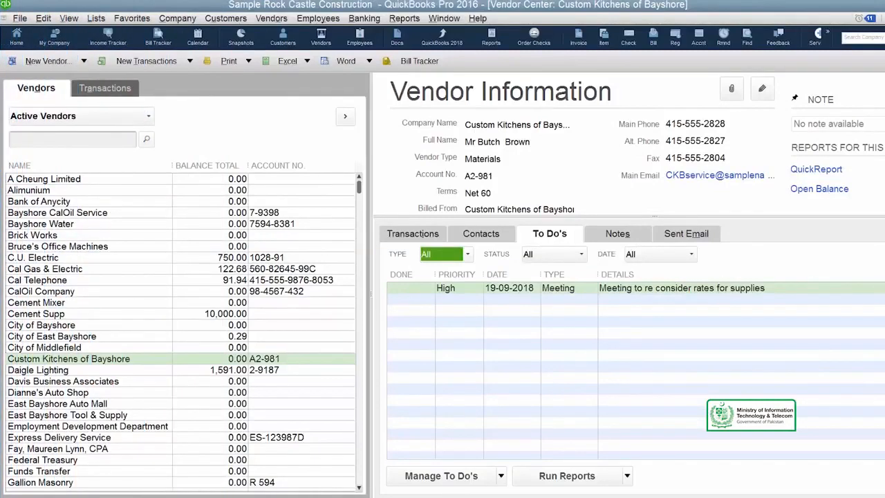
{"action": "left_click", "coordinate": [17, 36]}
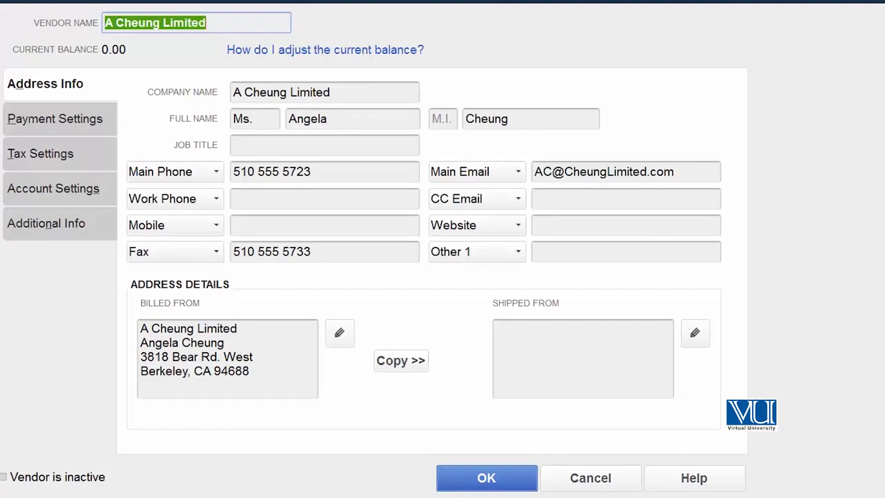
{"action": "mouse_move", "coordinate": [94, 141]}
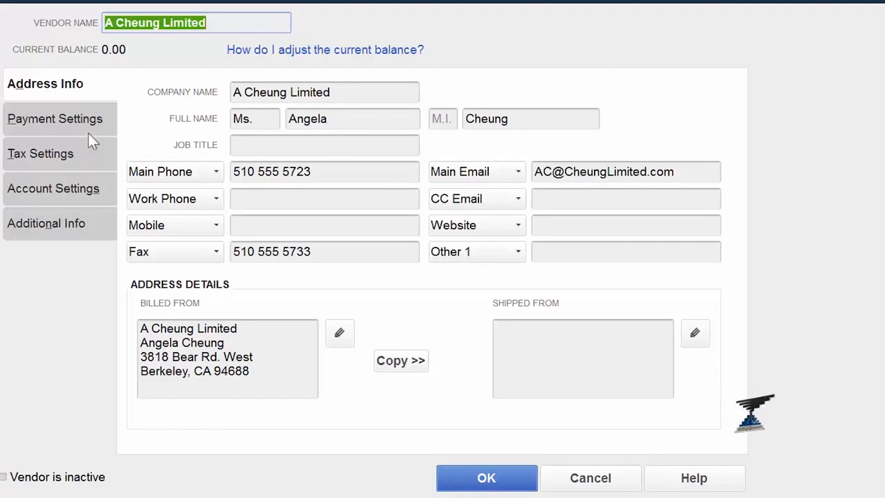
Step: Copy A Cheung Limited's billing address into its Shipped From address, then show payment settings
{"action": "left_click", "coordinate": [55, 119]}
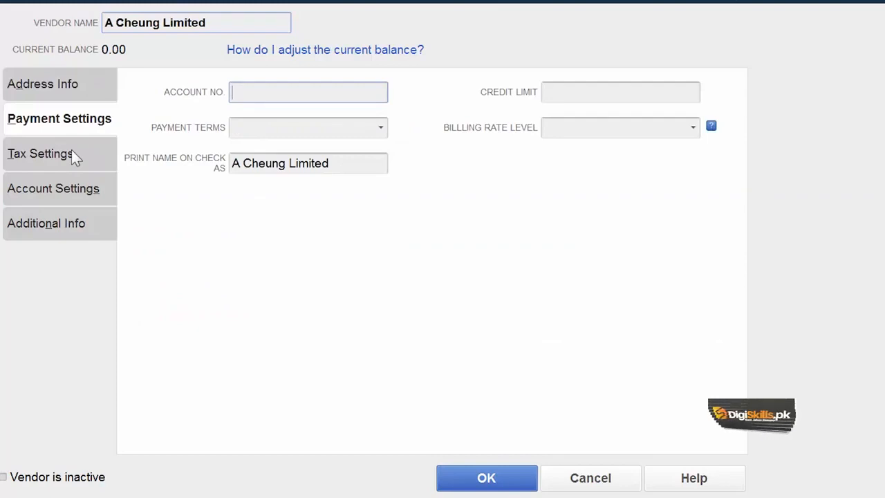
{"action": "left_click", "coordinate": [52, 188]}
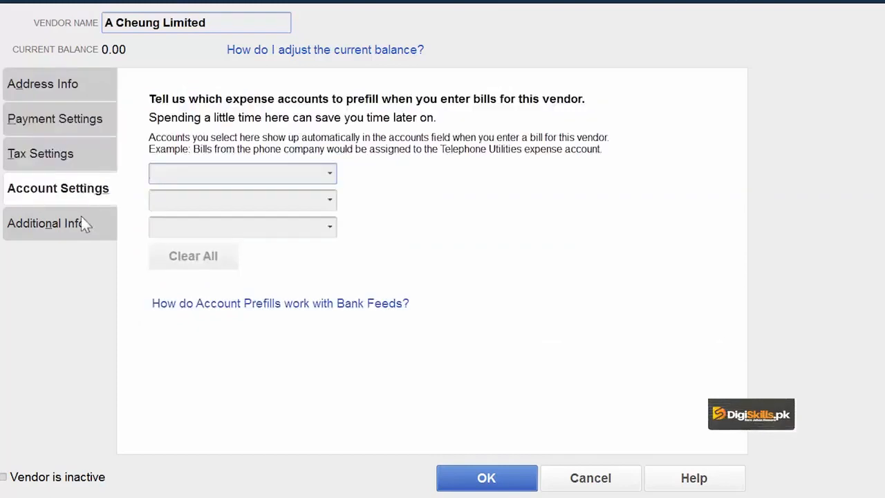
{"action": "left_click", "coordinate": [41, 85]}
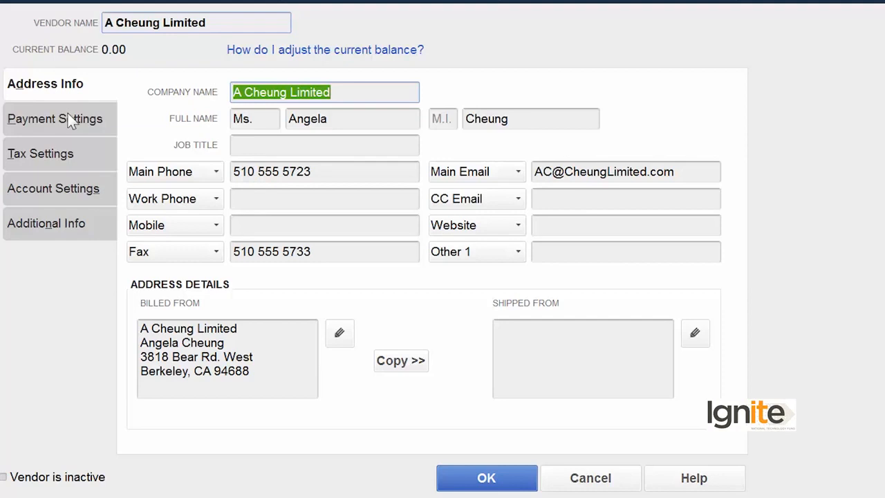
{"action": "mouse_move", "coordinate": [72, 94]}
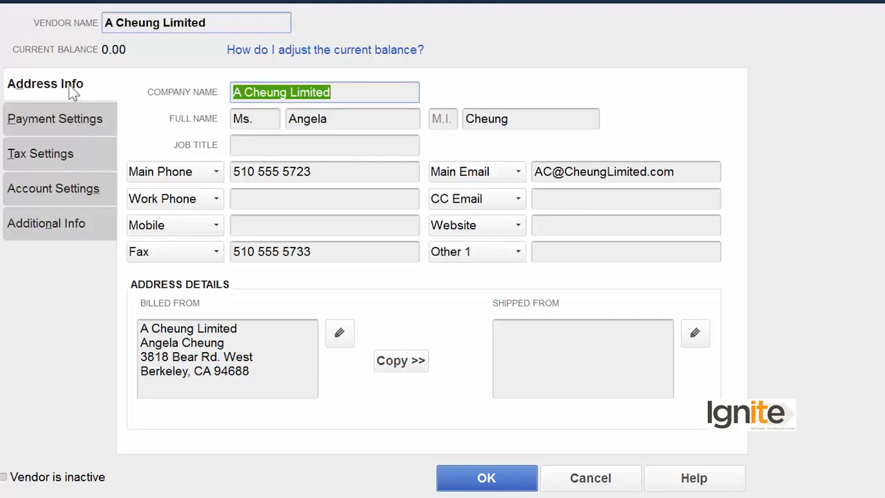
{"action": "mouse_move", "coordinate": [154, 154]}
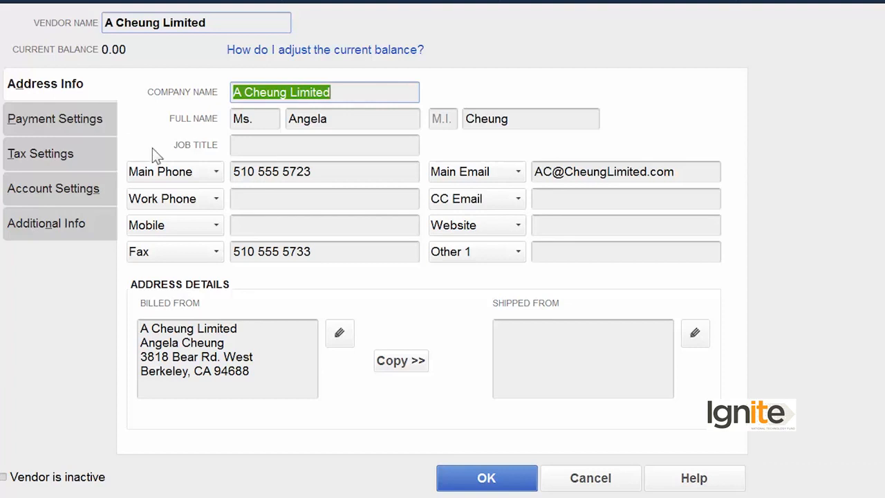
{"action": "left_click", "coordinate": [401, 359]}
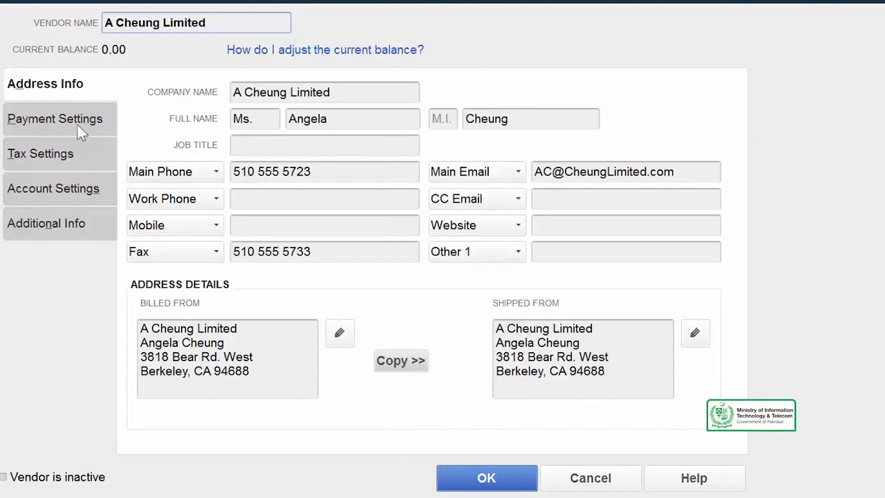
{"action": "left_click", "coordinate": [59, 119]}
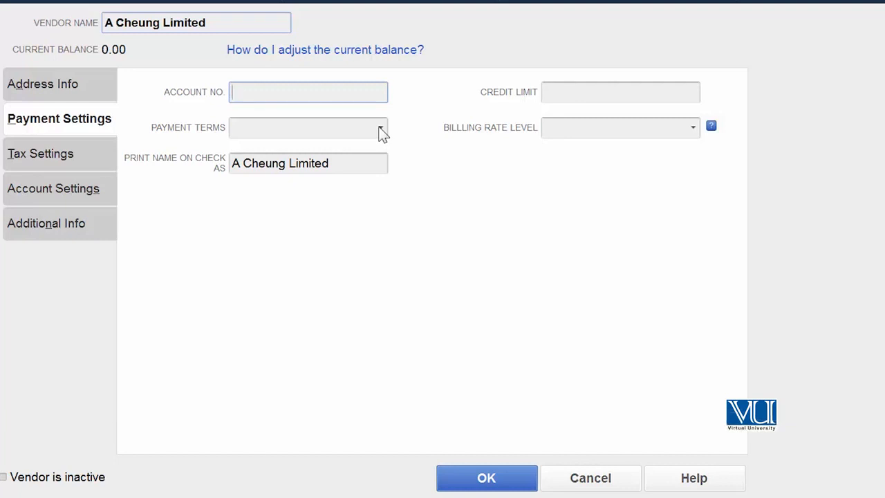
Step: Set payment terms to Net 30 and enter a credit limit of 2
{"action": "left_click", "coordinate": [380, 127]}
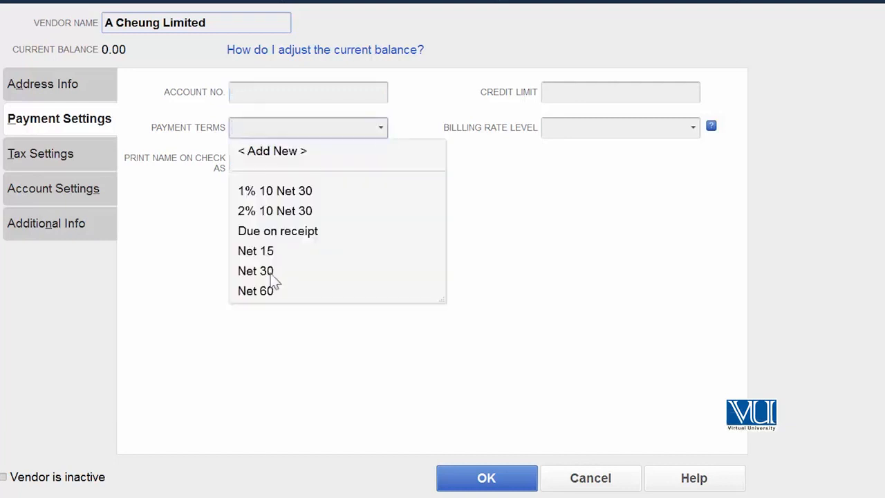
{"action": "left_click", "coordinate": [256, 269]}
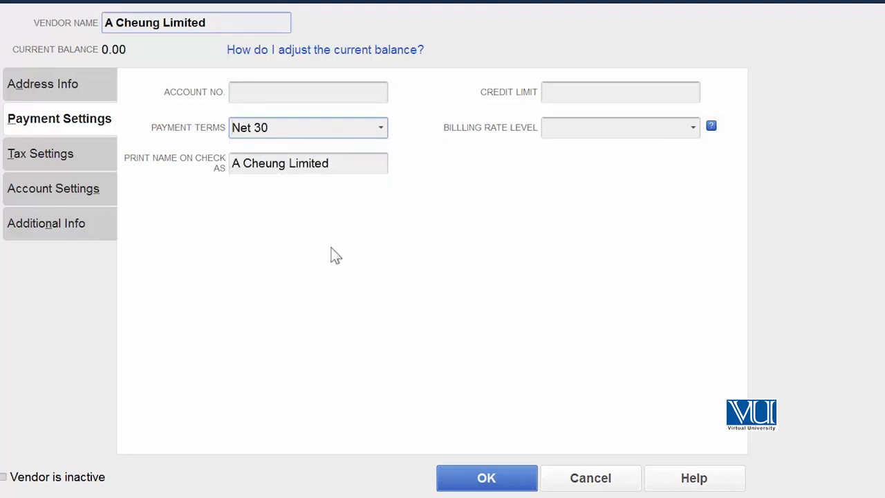
{"action": "left_click", "coordinate": [619, 91]}
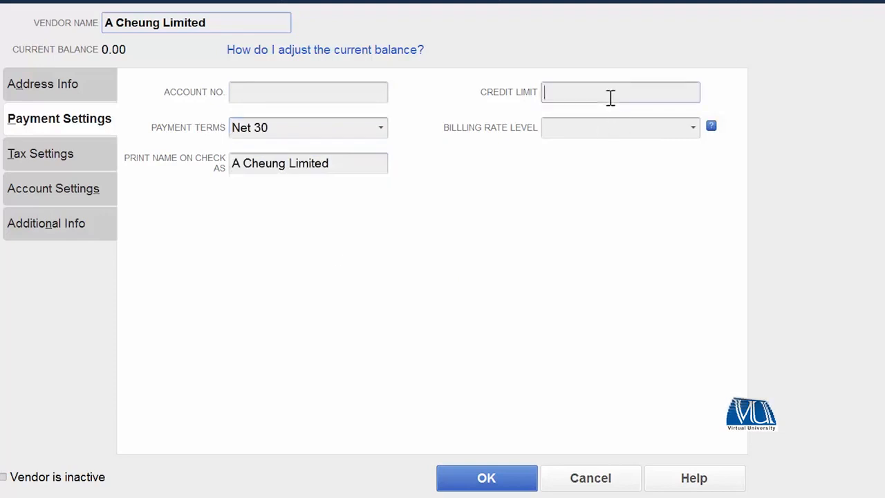
{"action": "type", "text": "2"}
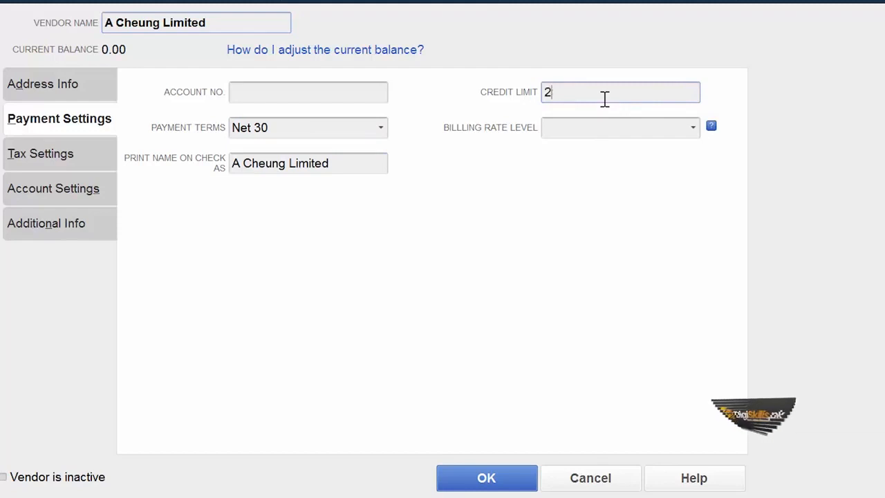
Step: Review tax and expense account prefill settings, ending on Additional Info
{"action": "left_click", "coordinate": [45, 152]}
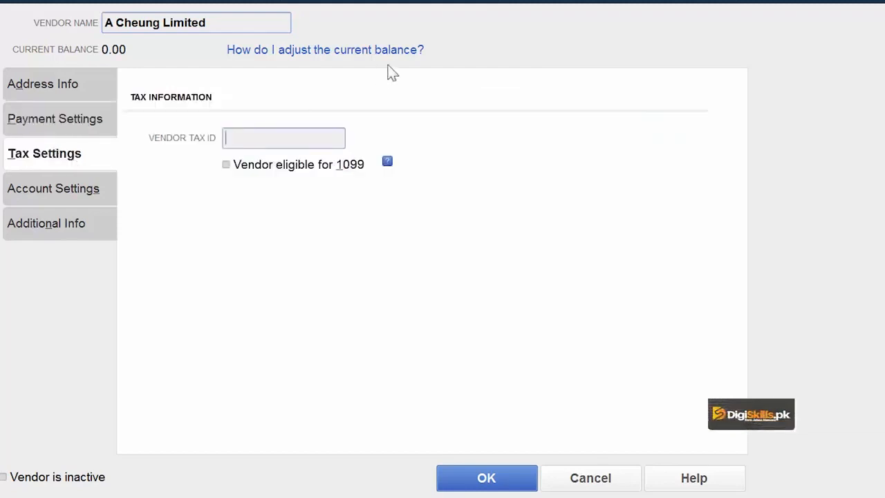
{"action": "left_click", "coordinate": [58, 188]}
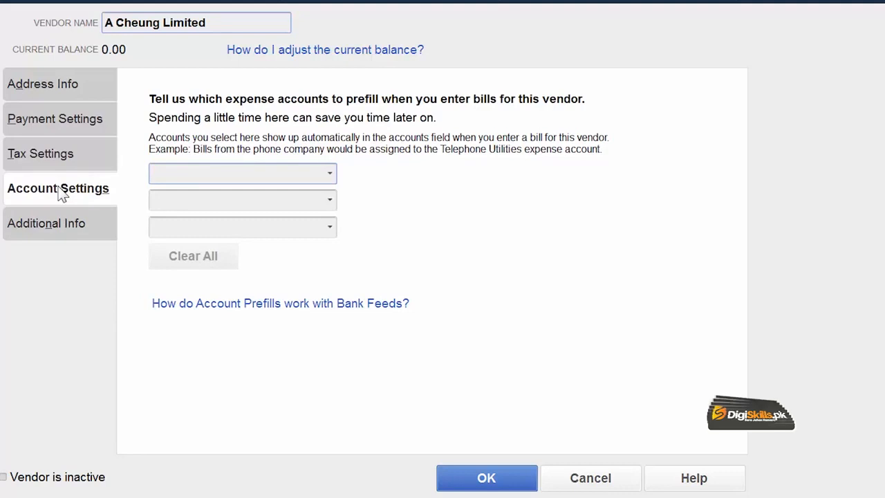
{"action": "mouse_move", "coordinate": [330, 183]}
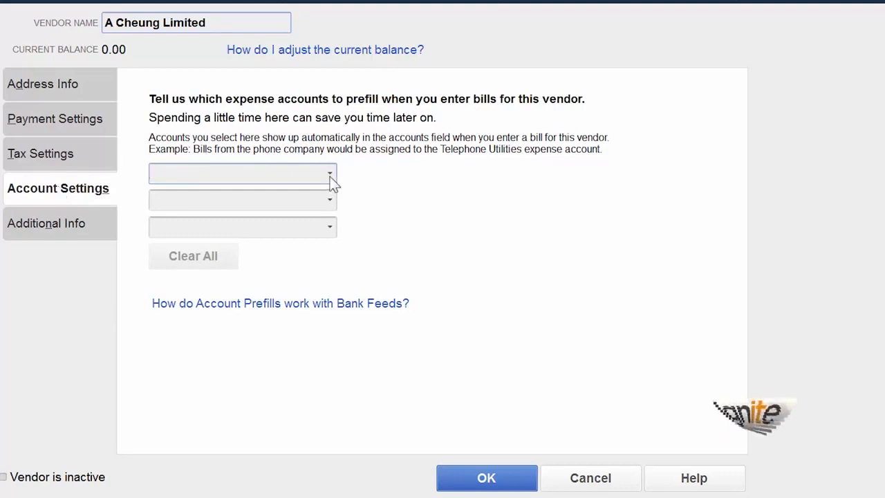
{"action": "left_click", "coordinate": [329, 175]}
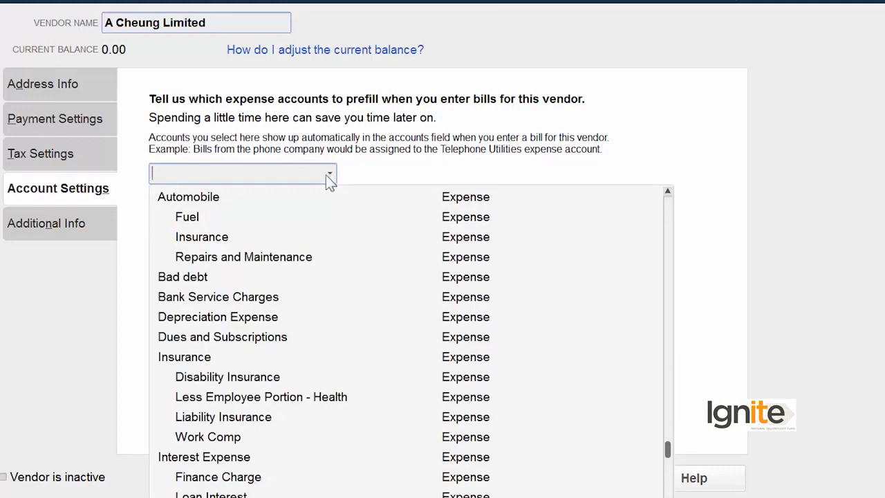
{"action": "left_click", "coordinate": [46, 223]}
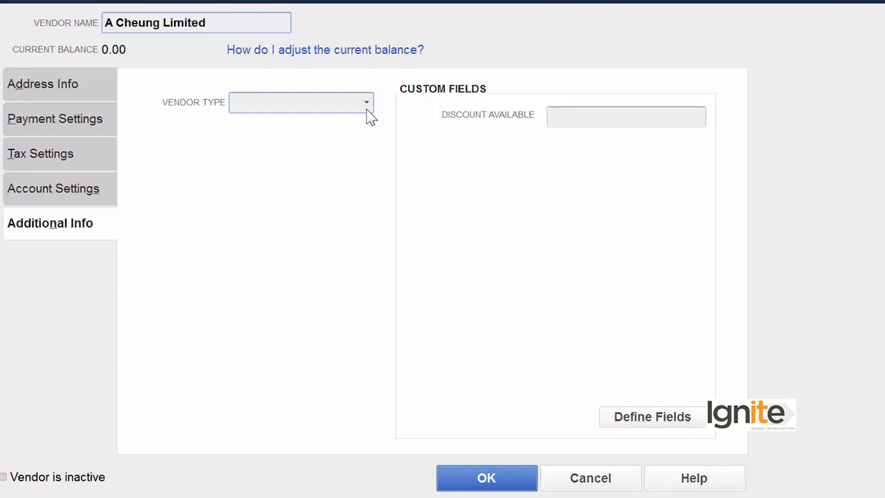
Step: Set the vendor type to Consultant and save A Cheung Limited's record
{"action": "left_click", "coordinate": [364, 102]}
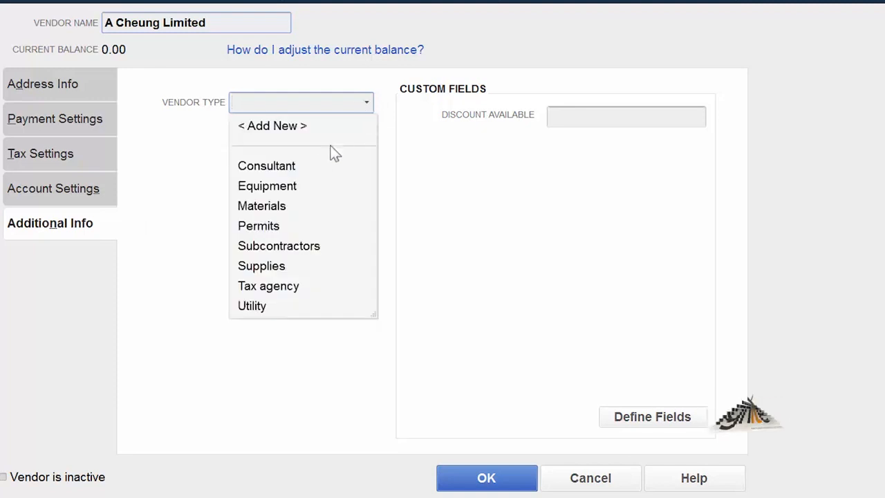
{"action": "left_click", "coordinate": [266, 166]}
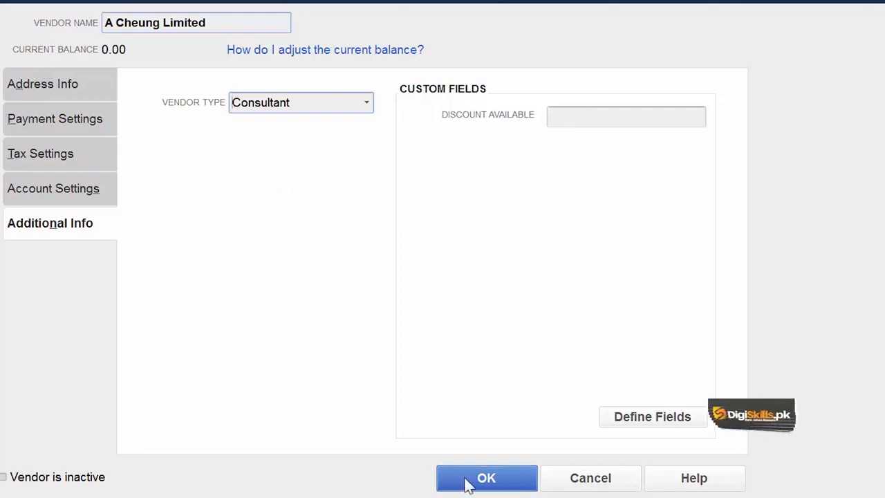
{"action": "left_click", "coordinate": [486, 478]}
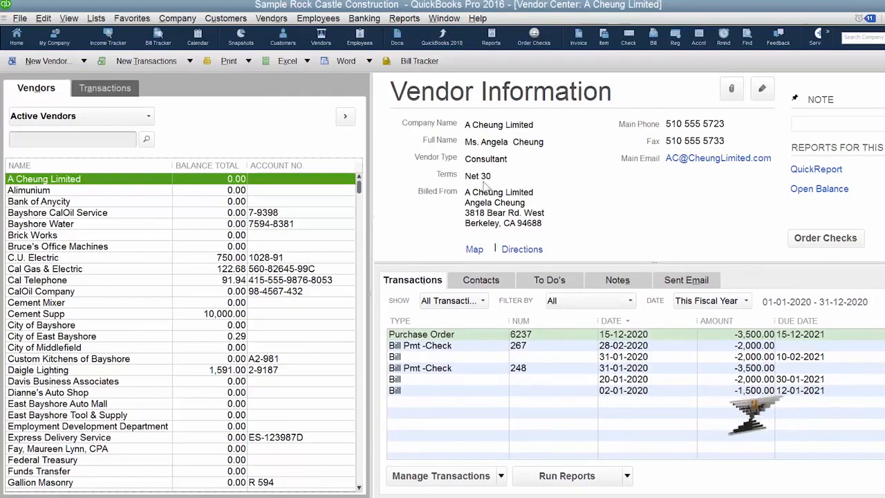
{"action": "left_click", "coordinate": [549, 279]}
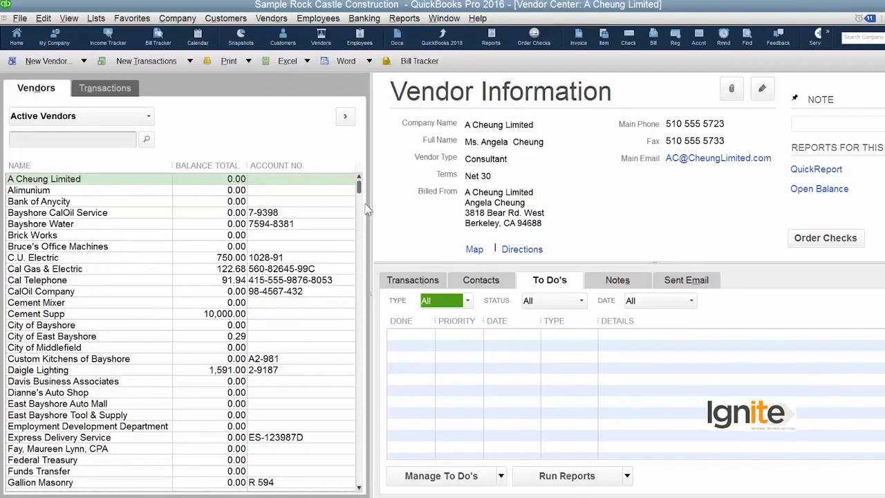
{"action": "left_click", "coordinate": [412, 279]}
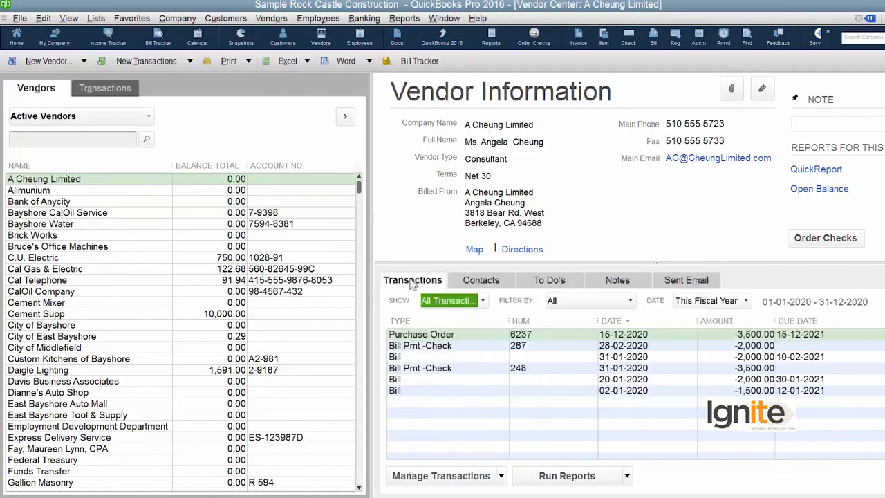